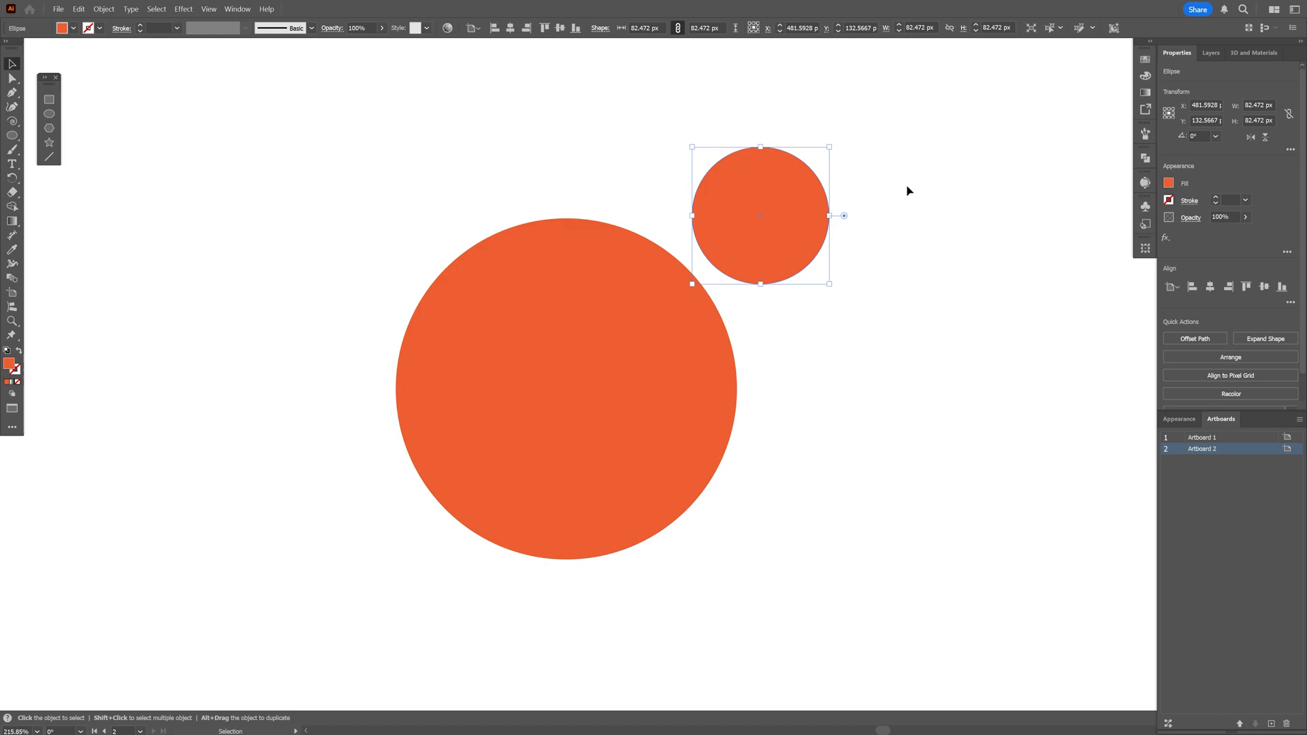
# Step: Group the big and small orange circles and apply a 3D Inflate with both sides puffed
pyautogui.rightClick(587, 259)
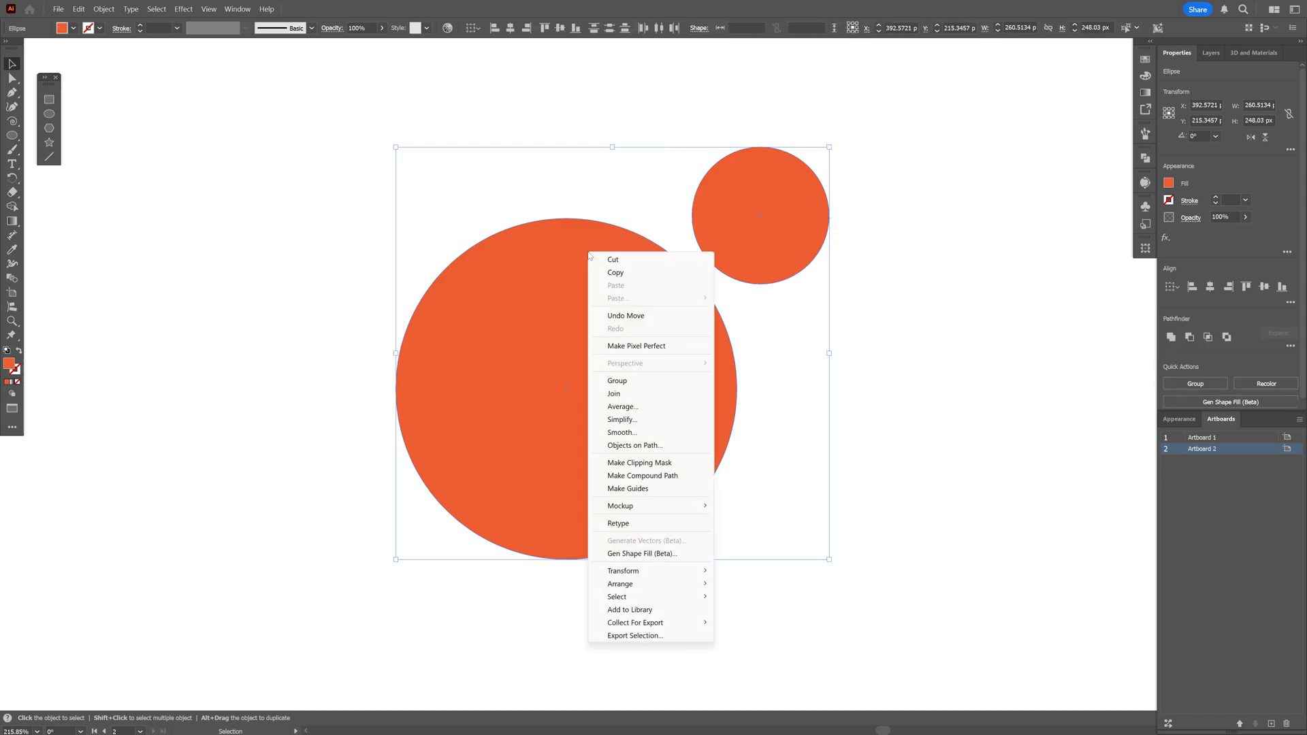
pyautogui.click(616, 381)
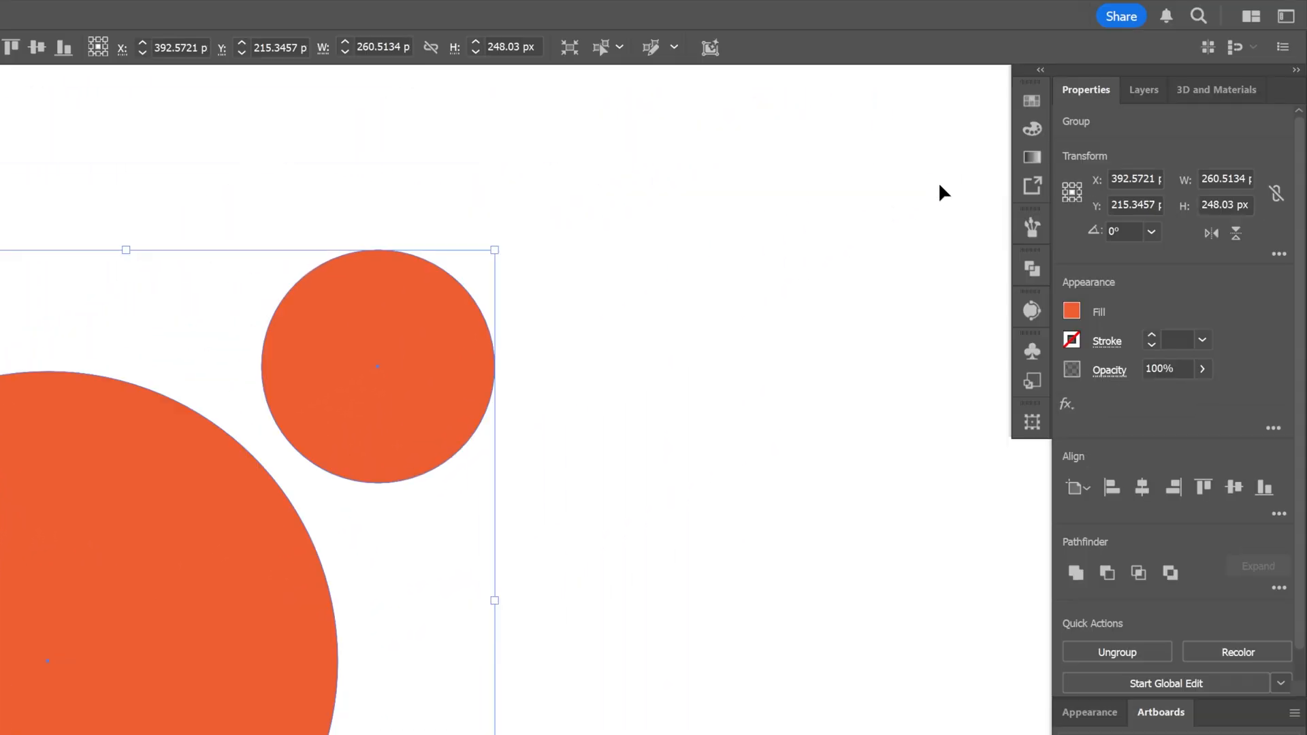
pyautogui.click(1216, 89)
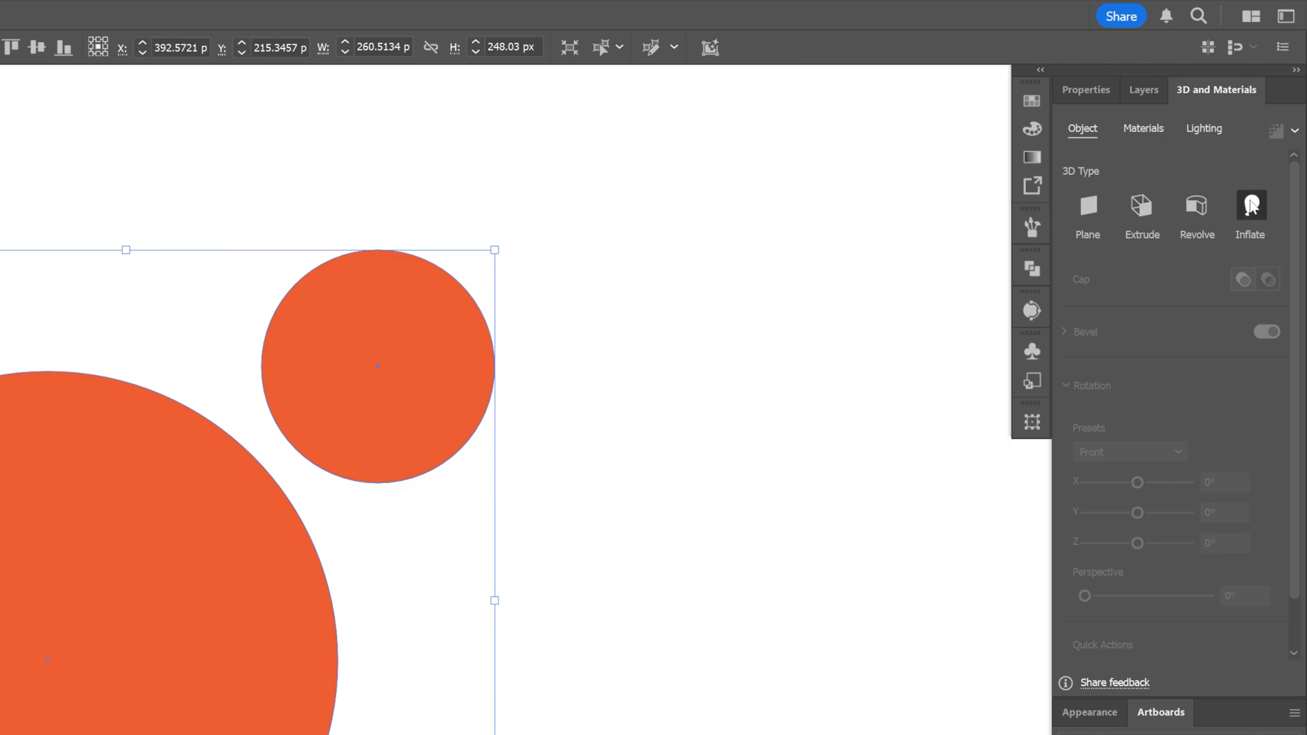
pyautogui.click(1249, 207)
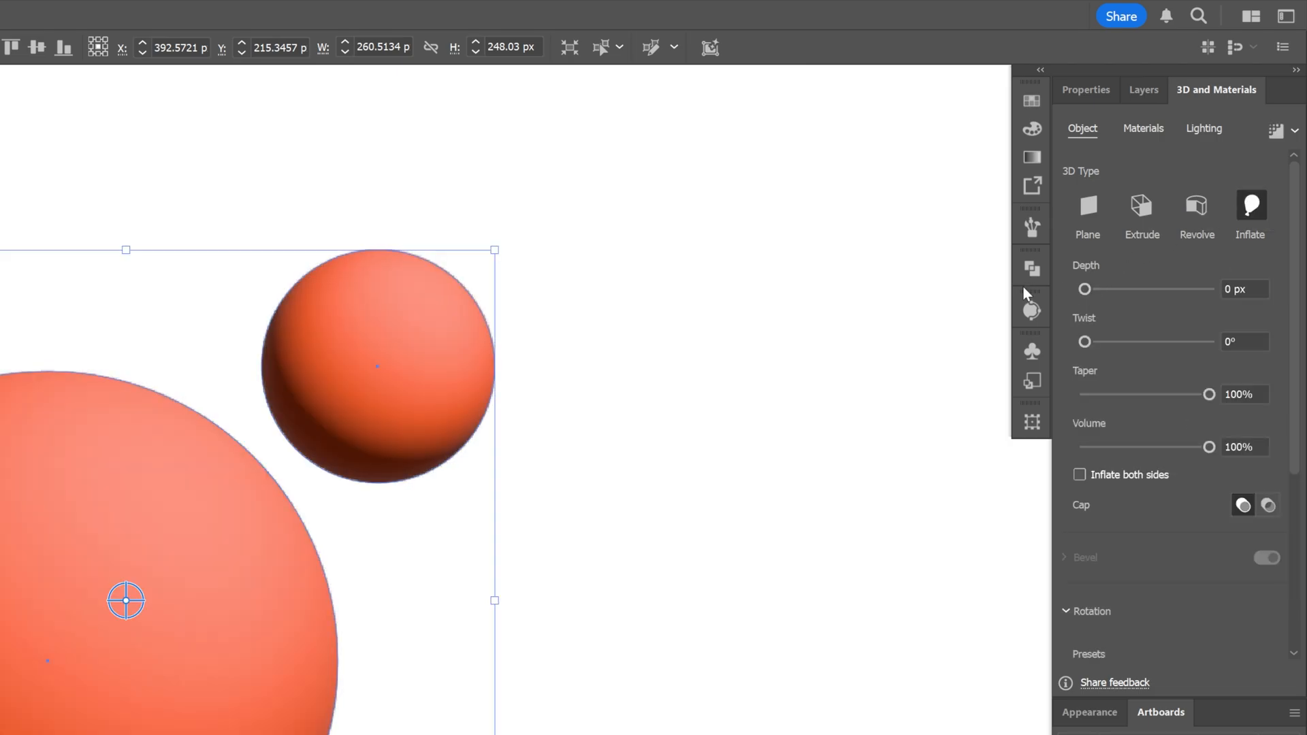
pyautogui.click(1078, 474)
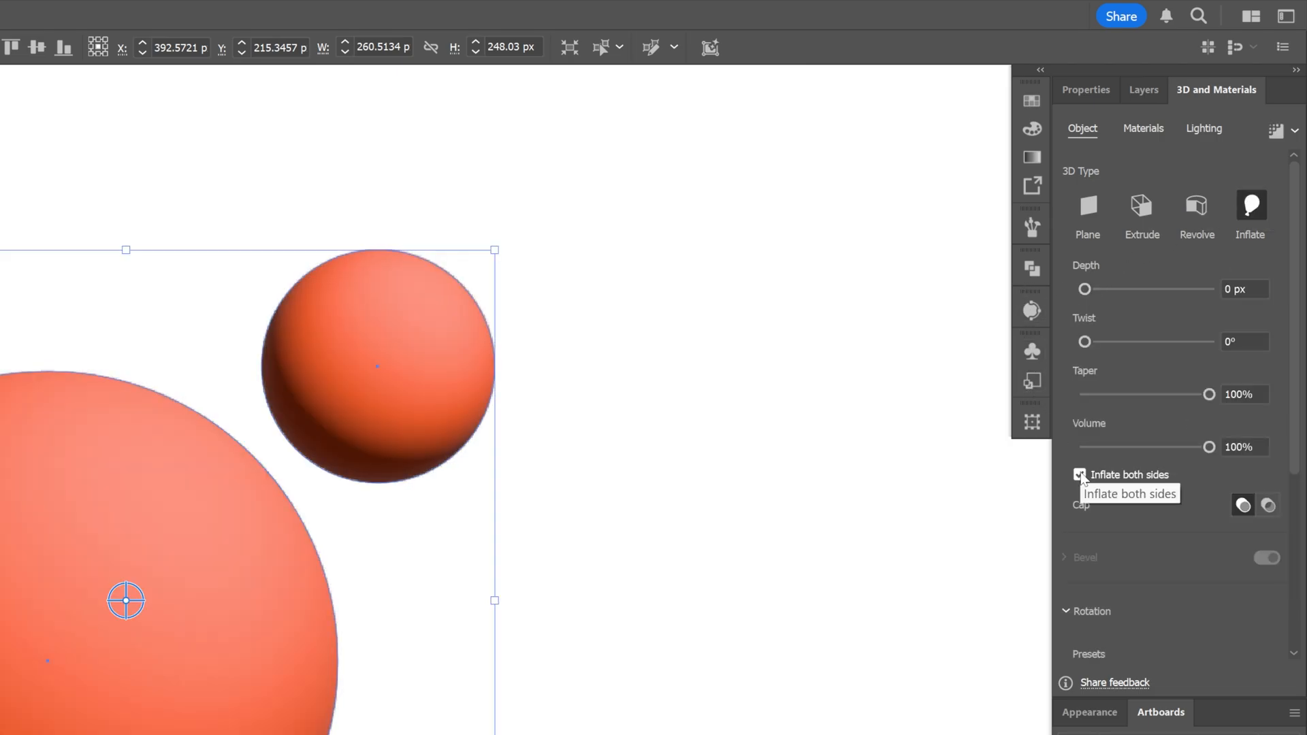
pyautogui.moveTo(716, 484)
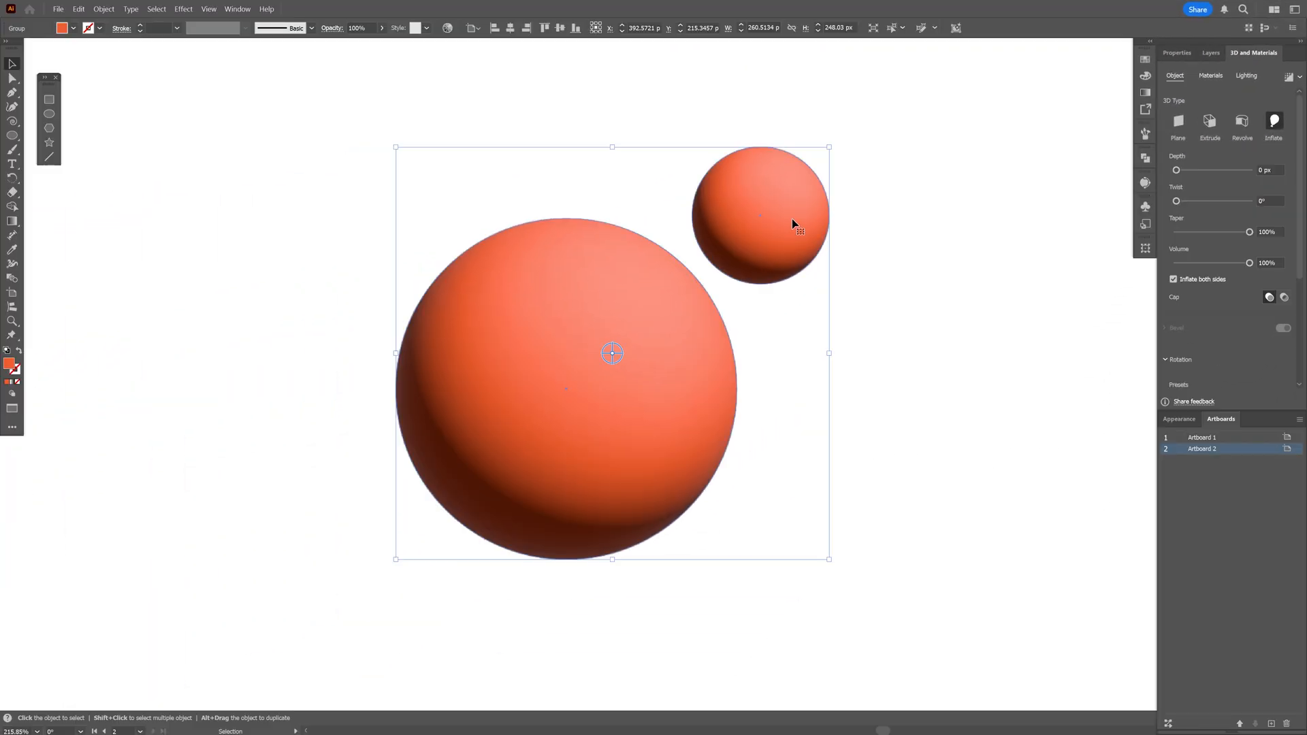
# Step: Place a copy of the inflated blob to the right of the original
pyautogui.click(761, 215)
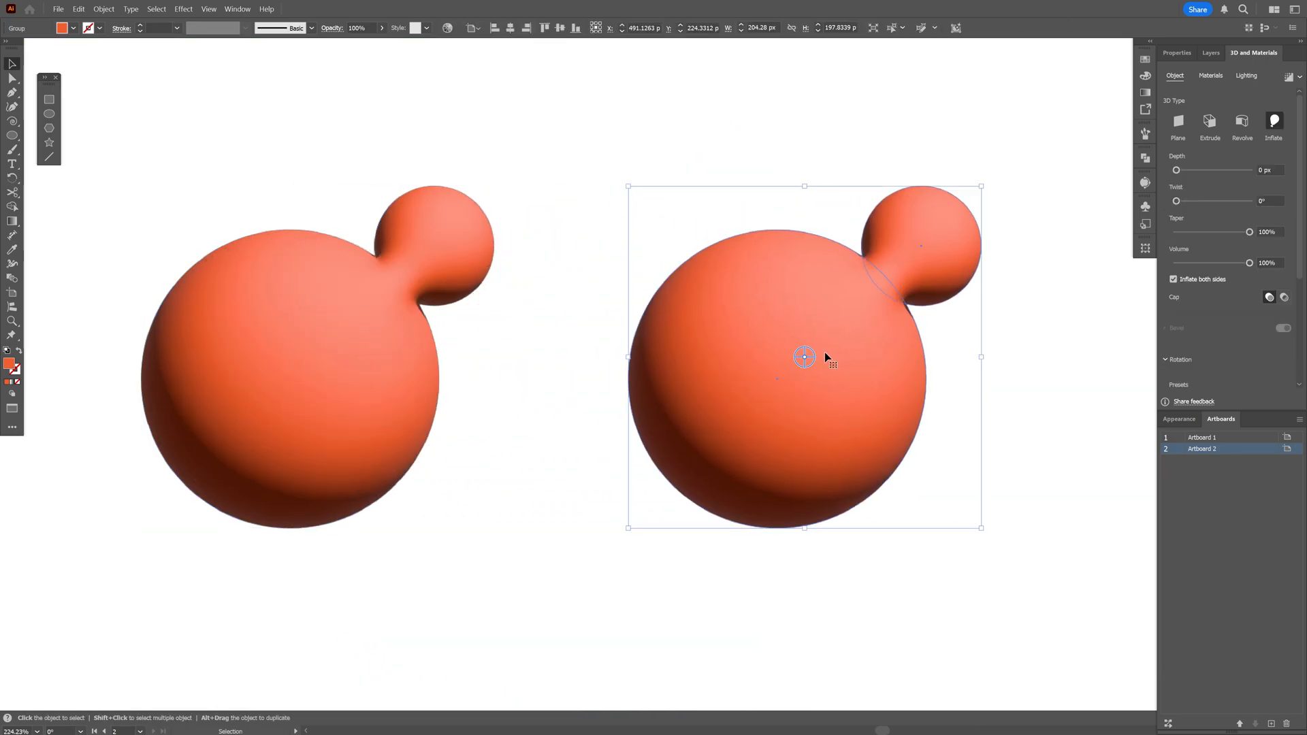
# Step: Ungroup the right pair of circles and make them a compound path
pyautogui.rightClick(804, 356)
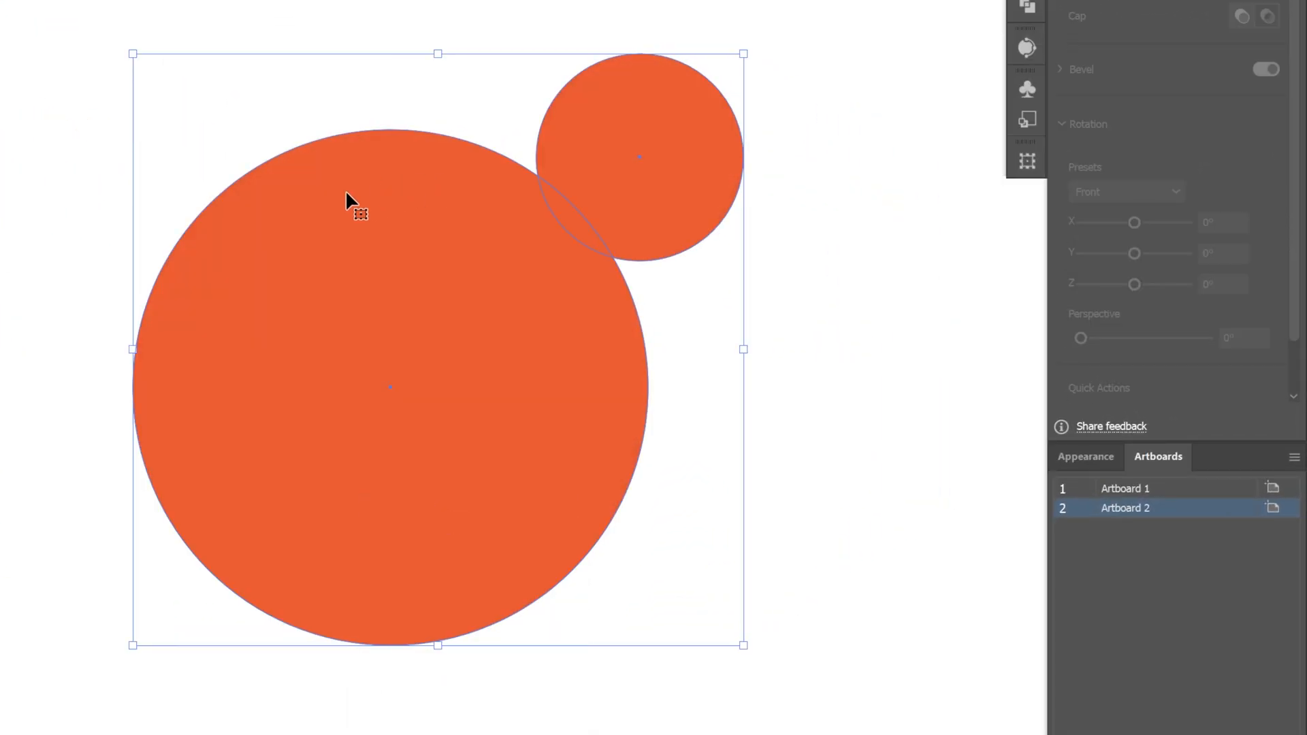
pyautogui.rightClick(350, 204)
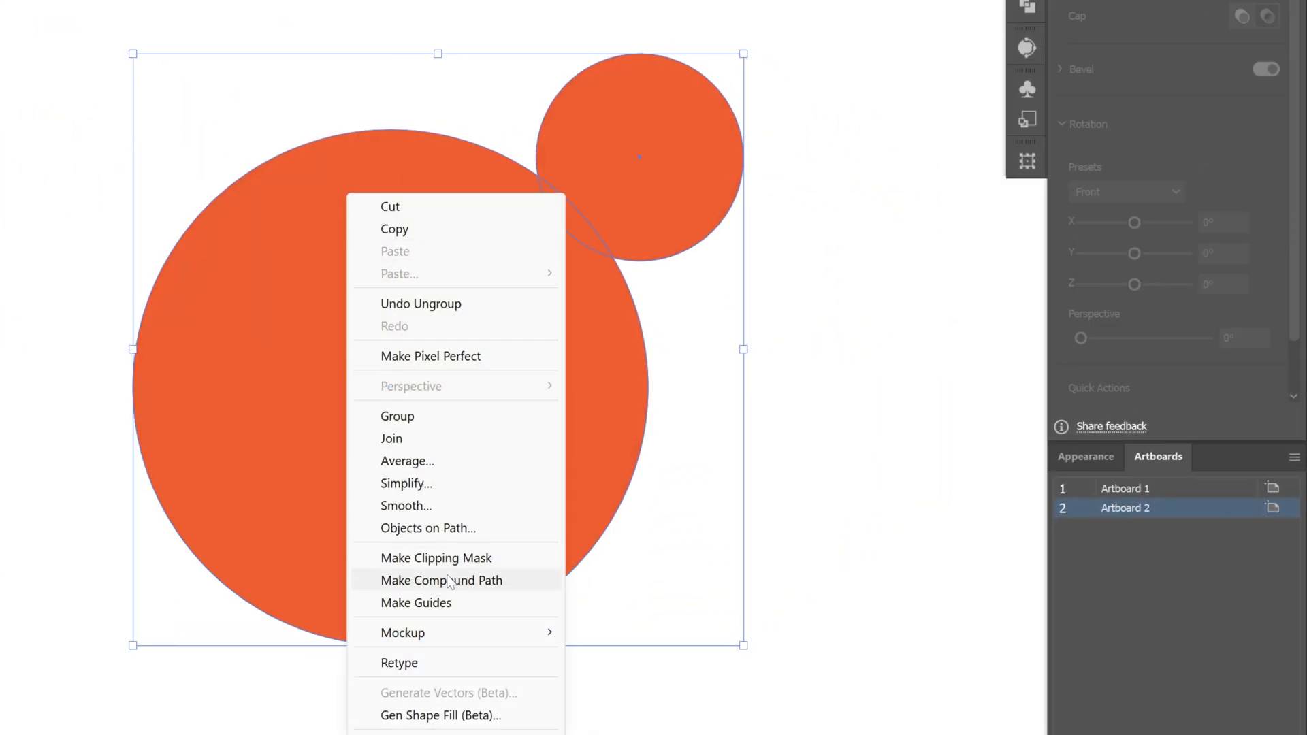
pyautogui.click(441, 580)
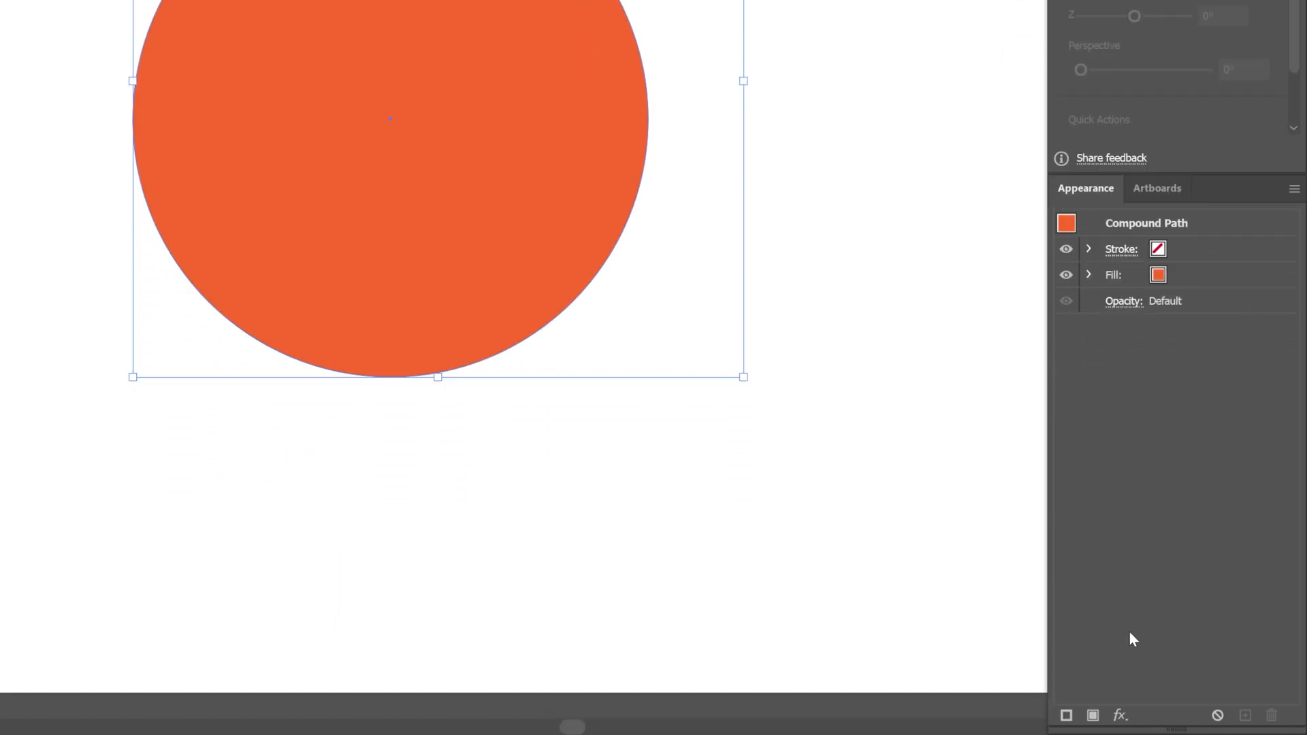
# Step: Add Offset Path effects of 15 px with Round joins, then -15 px
pyautogui.click(1151, 326)
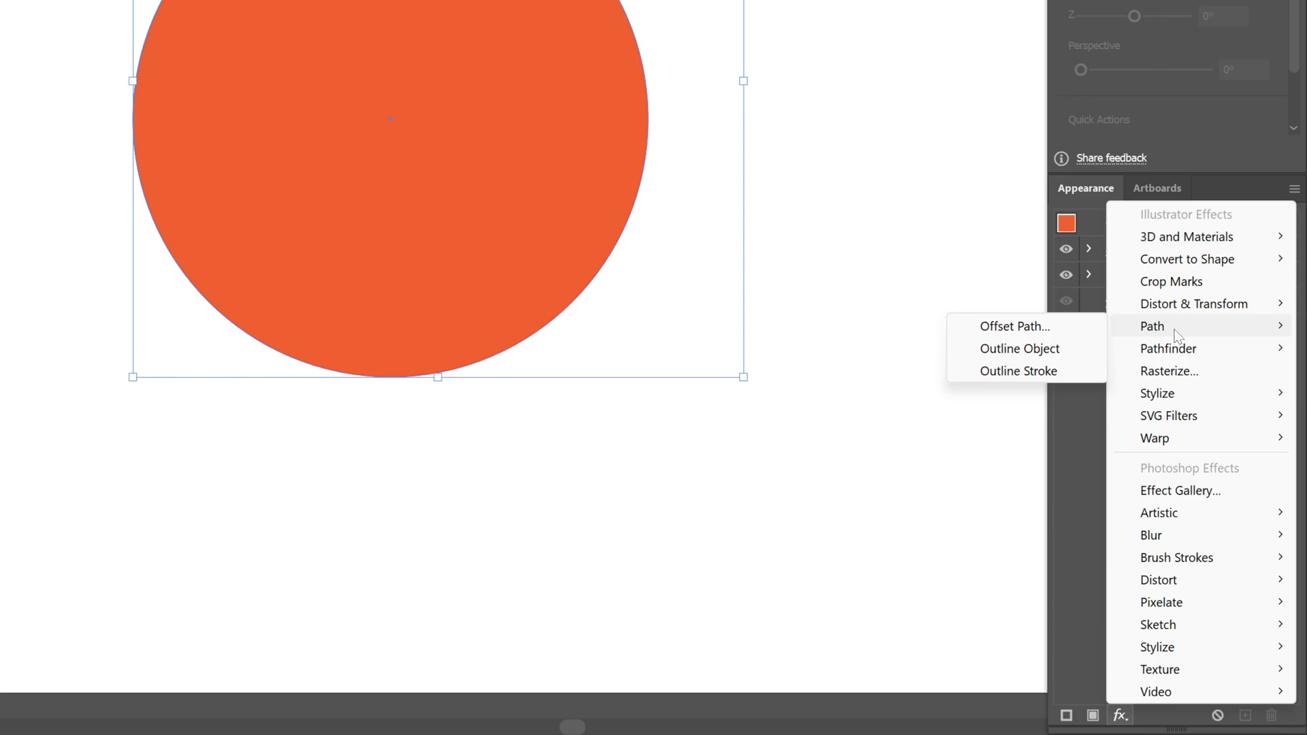
pyautogui.click(1014, 326)
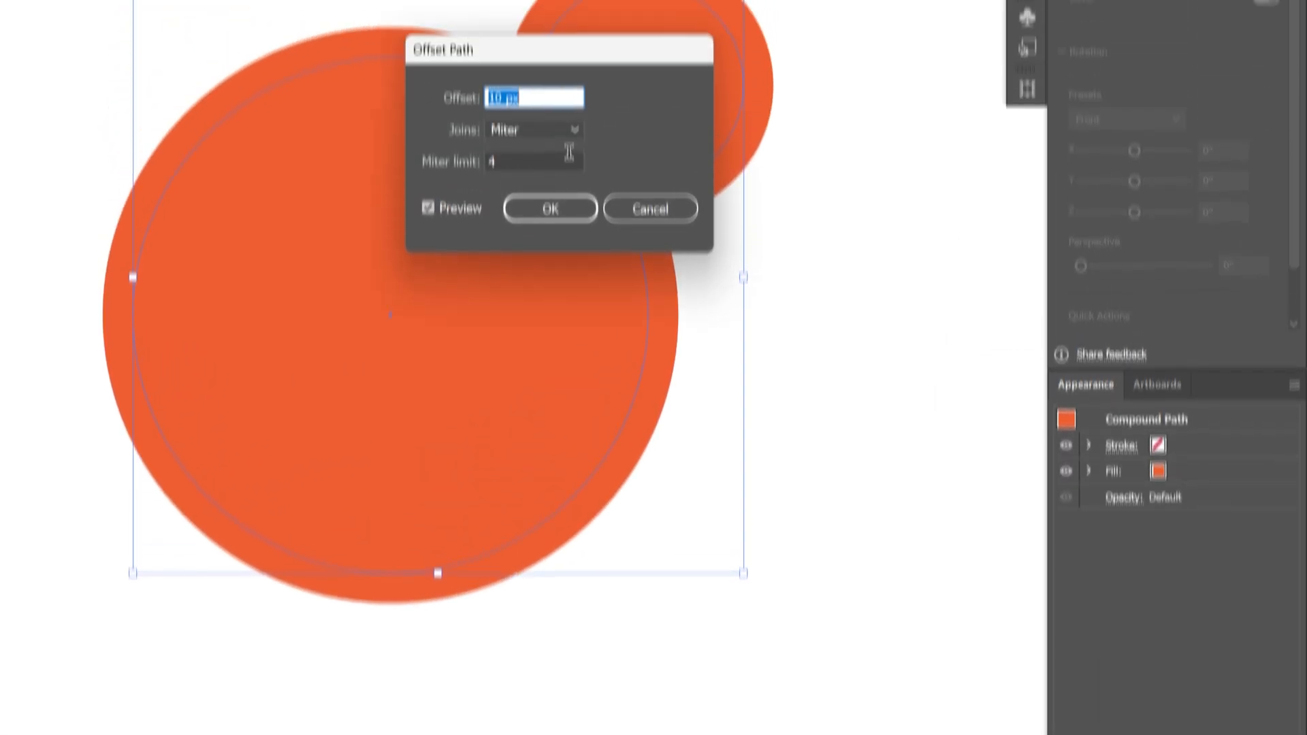
pyautogui.write('15')
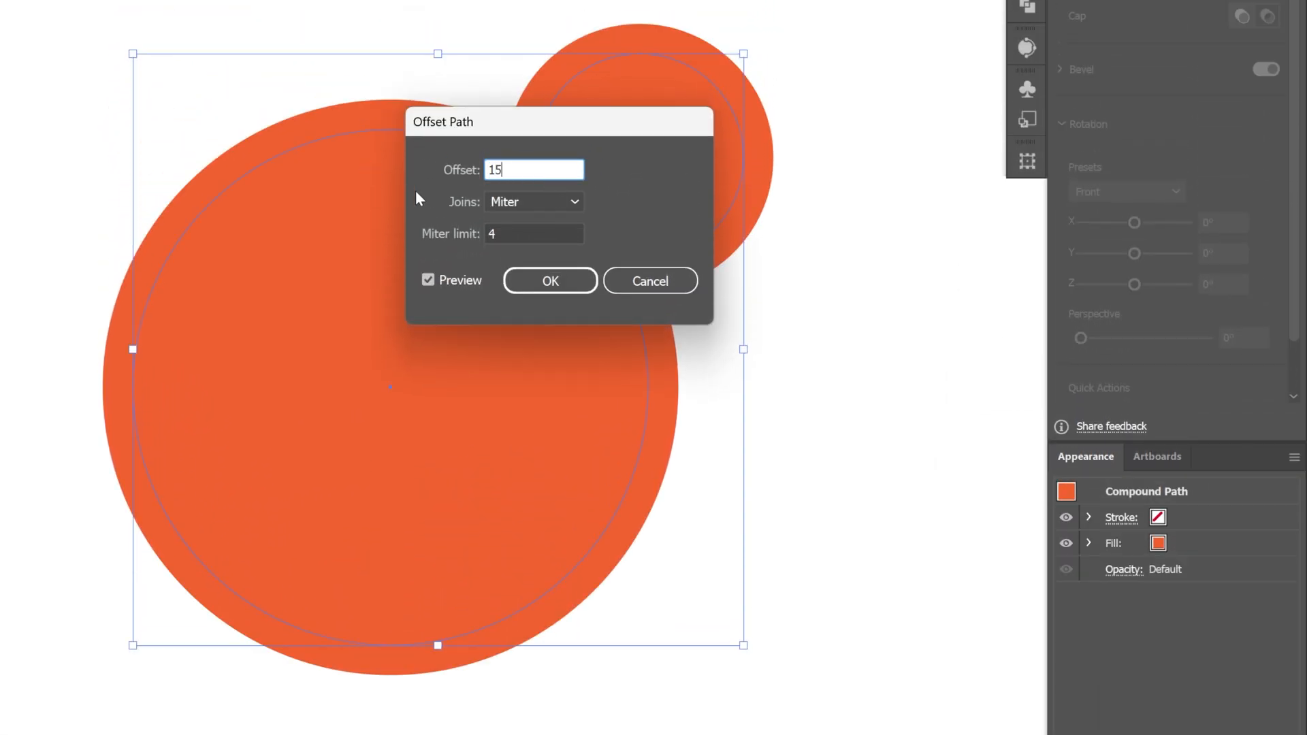
pyautogui.click(533, 200)
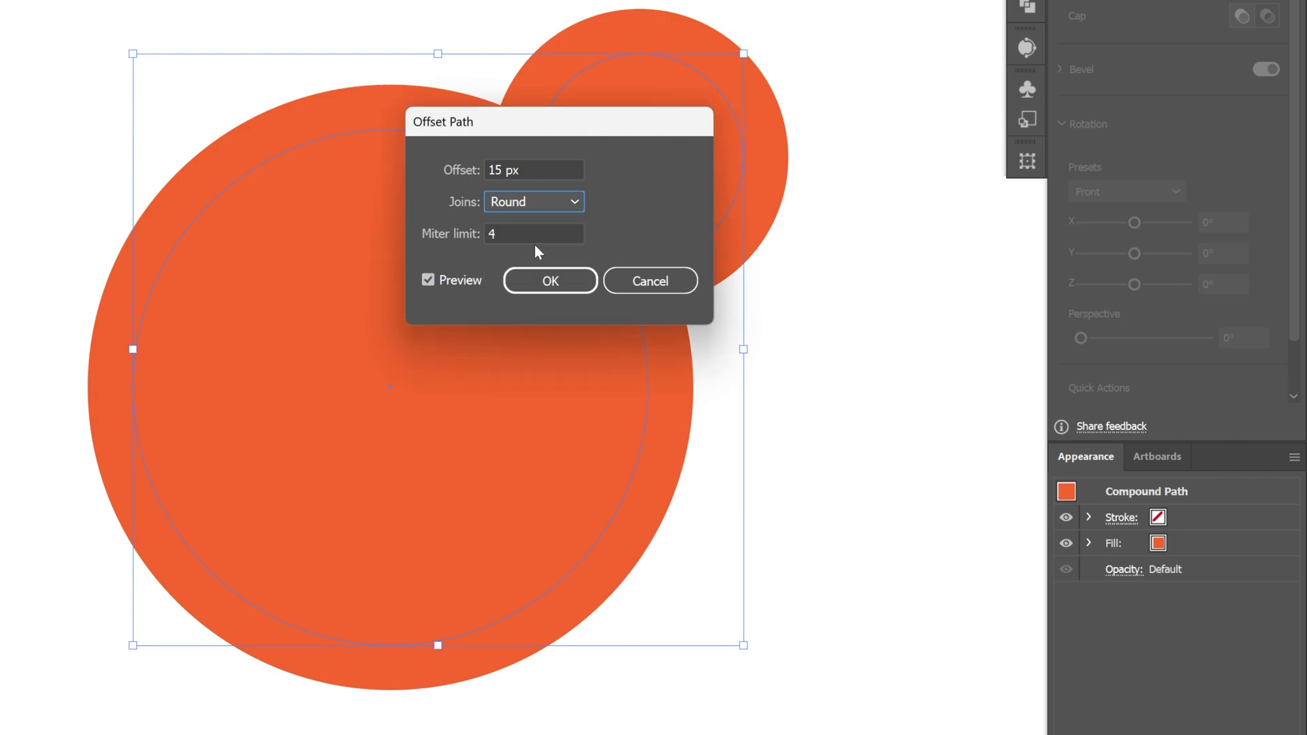
pyautogui.click(550, 281)
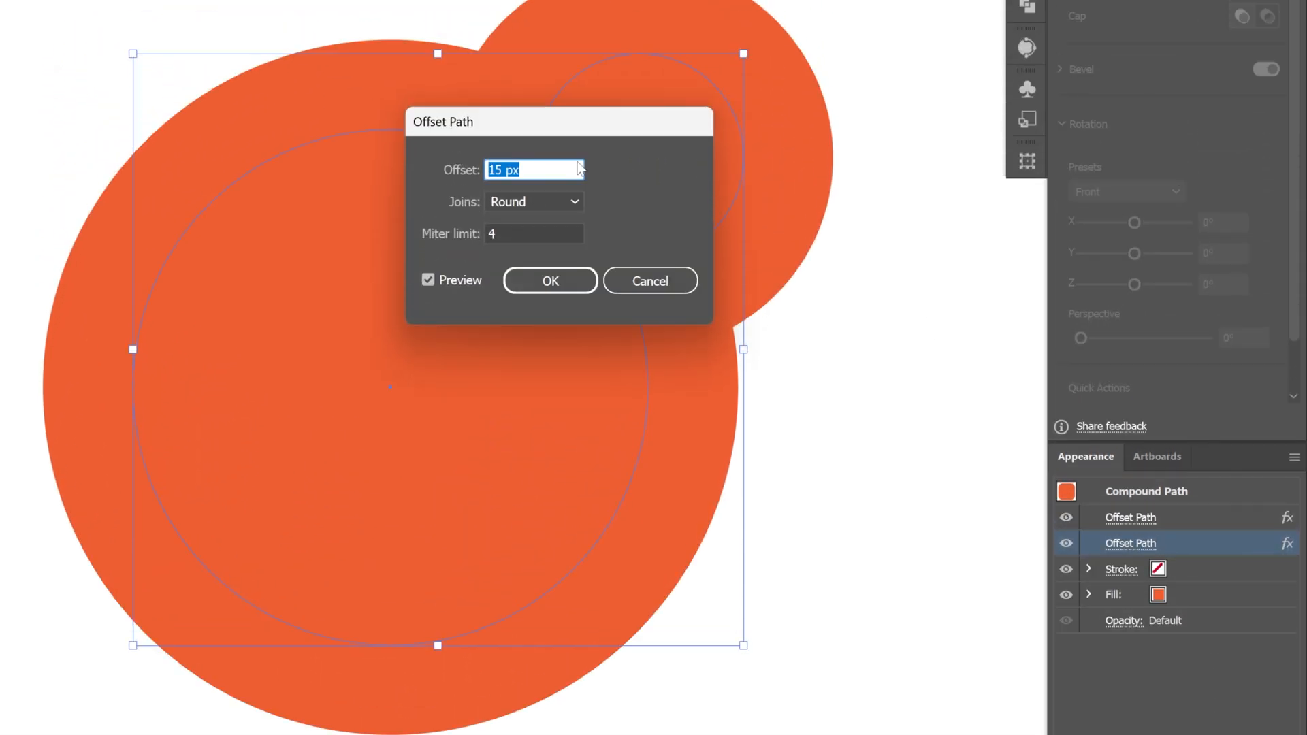
pyautogui.write('-')
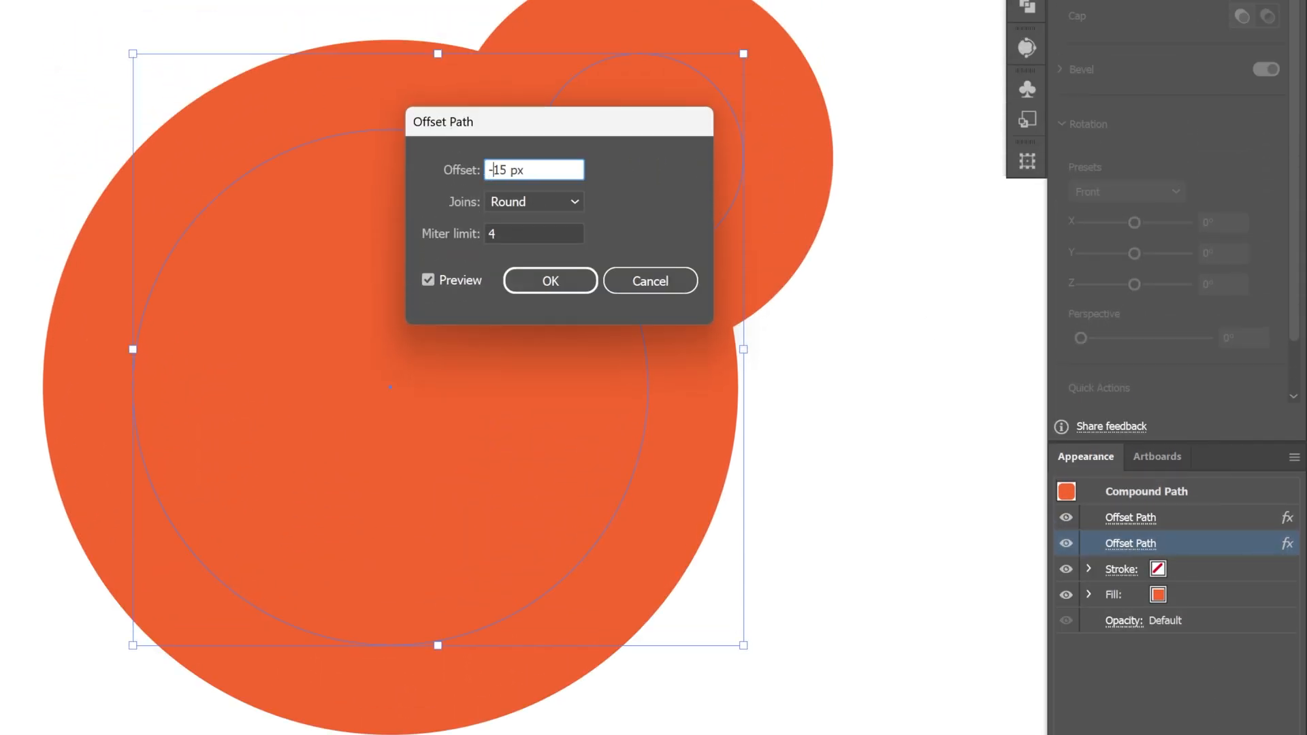
pyautogui.click(549, 279)
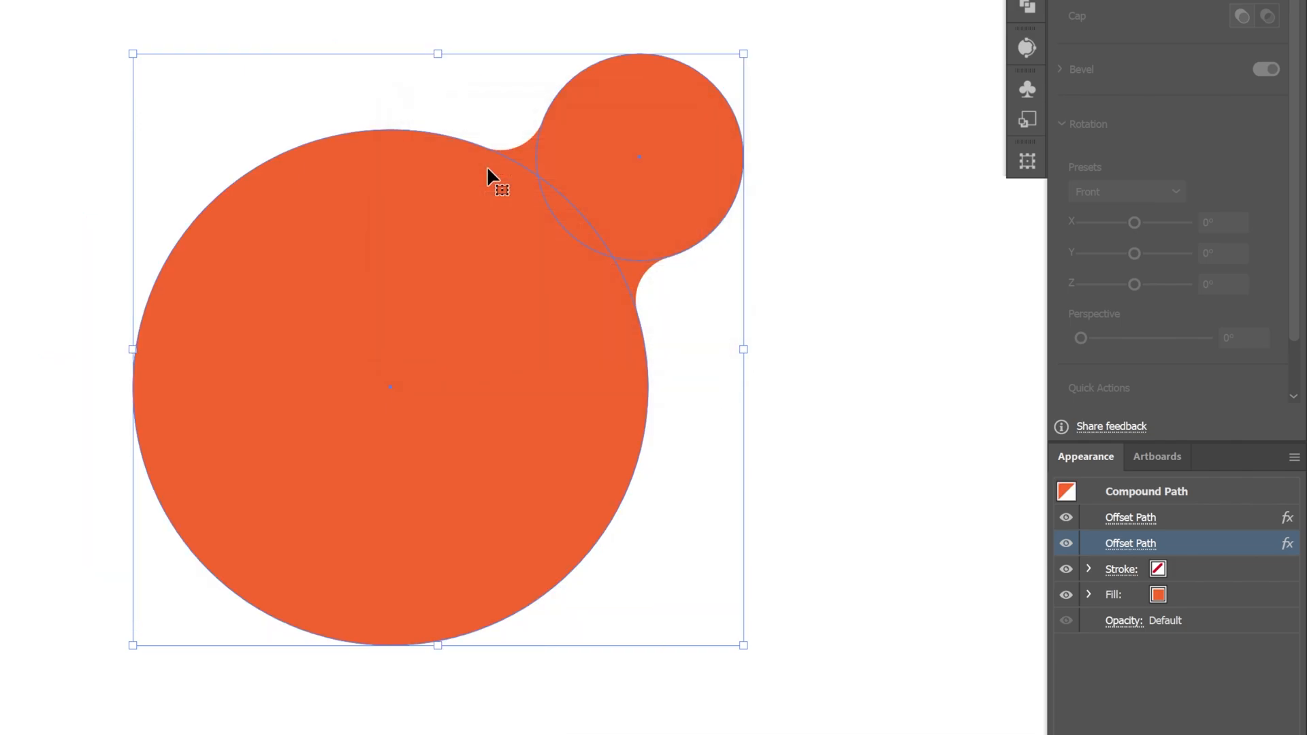
# Step: Inflate the merged compound path in 3D and select the right blob's small sphere to compare
pyautogui.click(1250, 207)
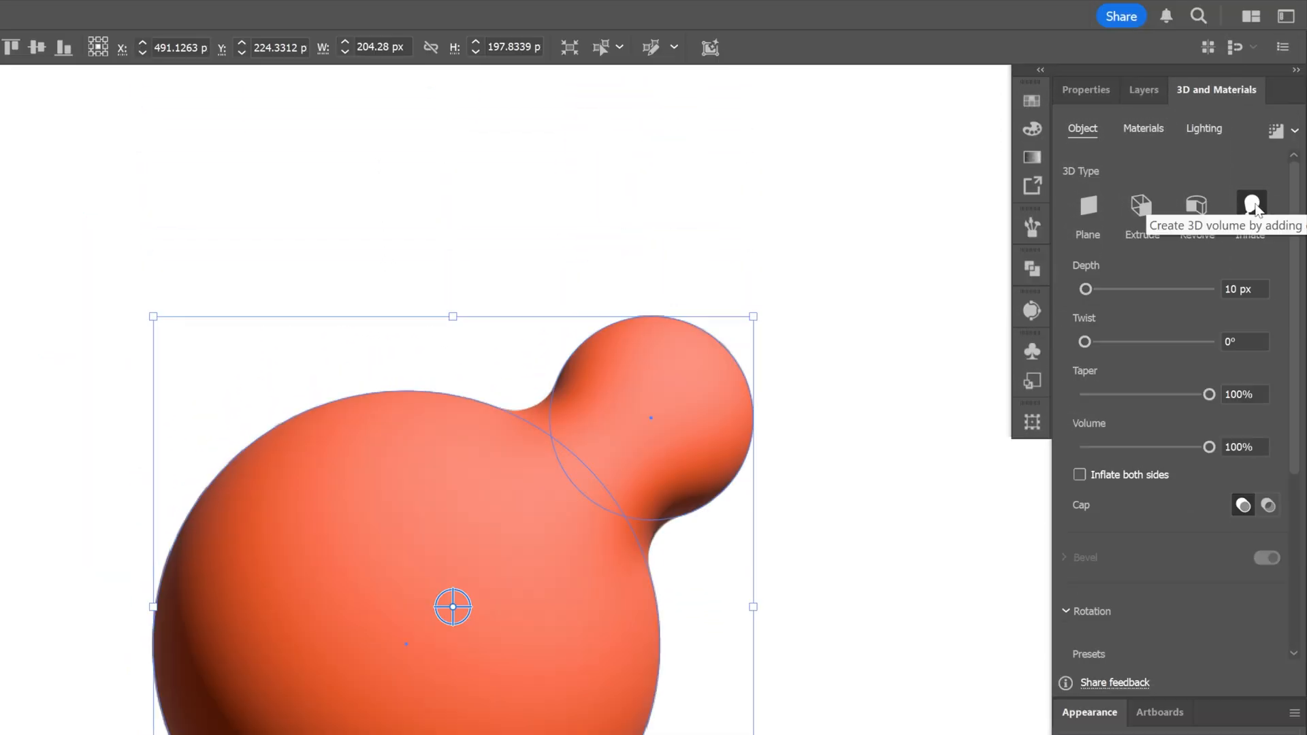
pyautogui.click(1250, 206)
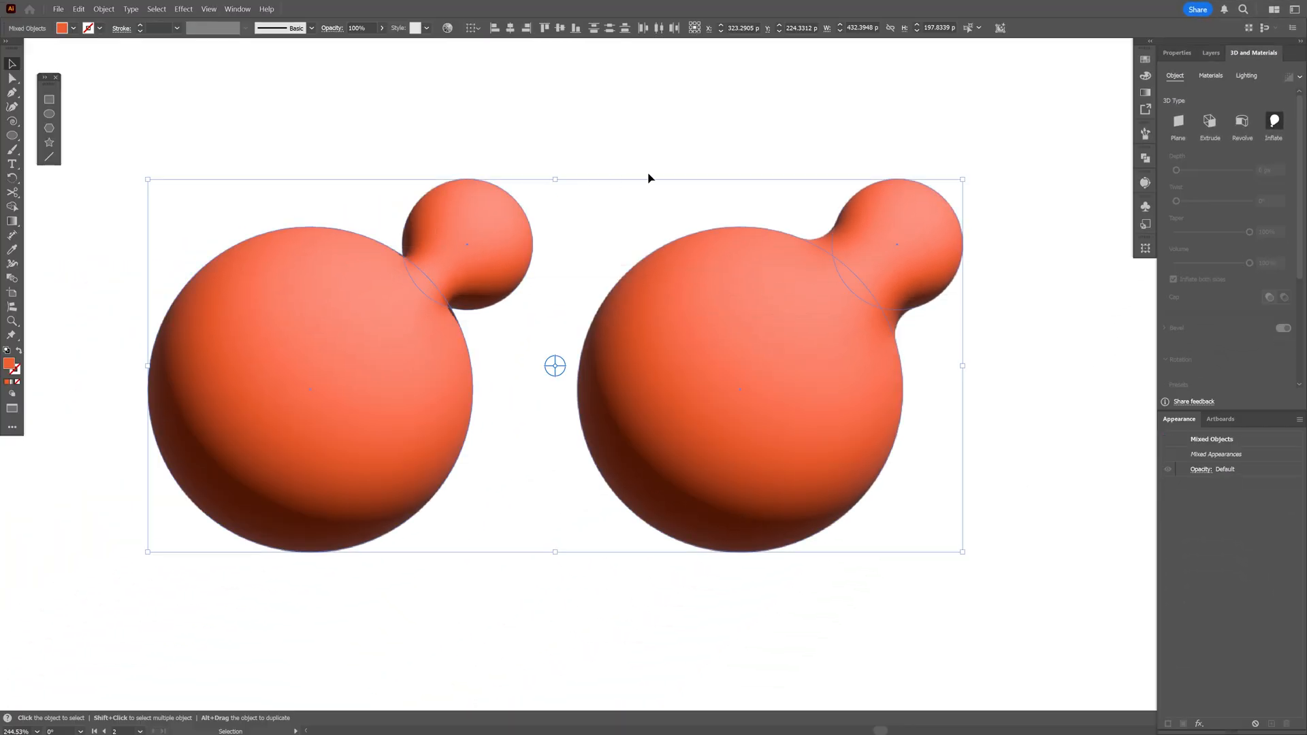
pyautogui.moveTo(761, 216)
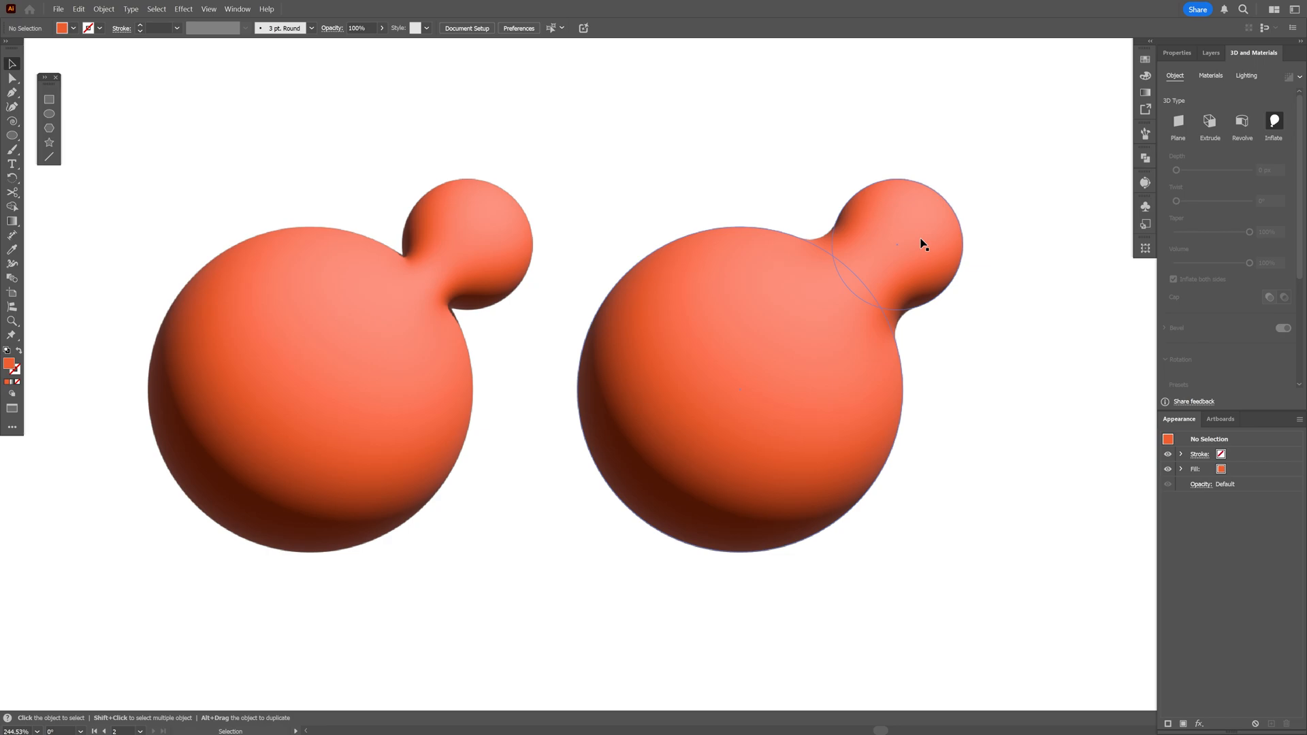
pyautogui.click(896, 244)
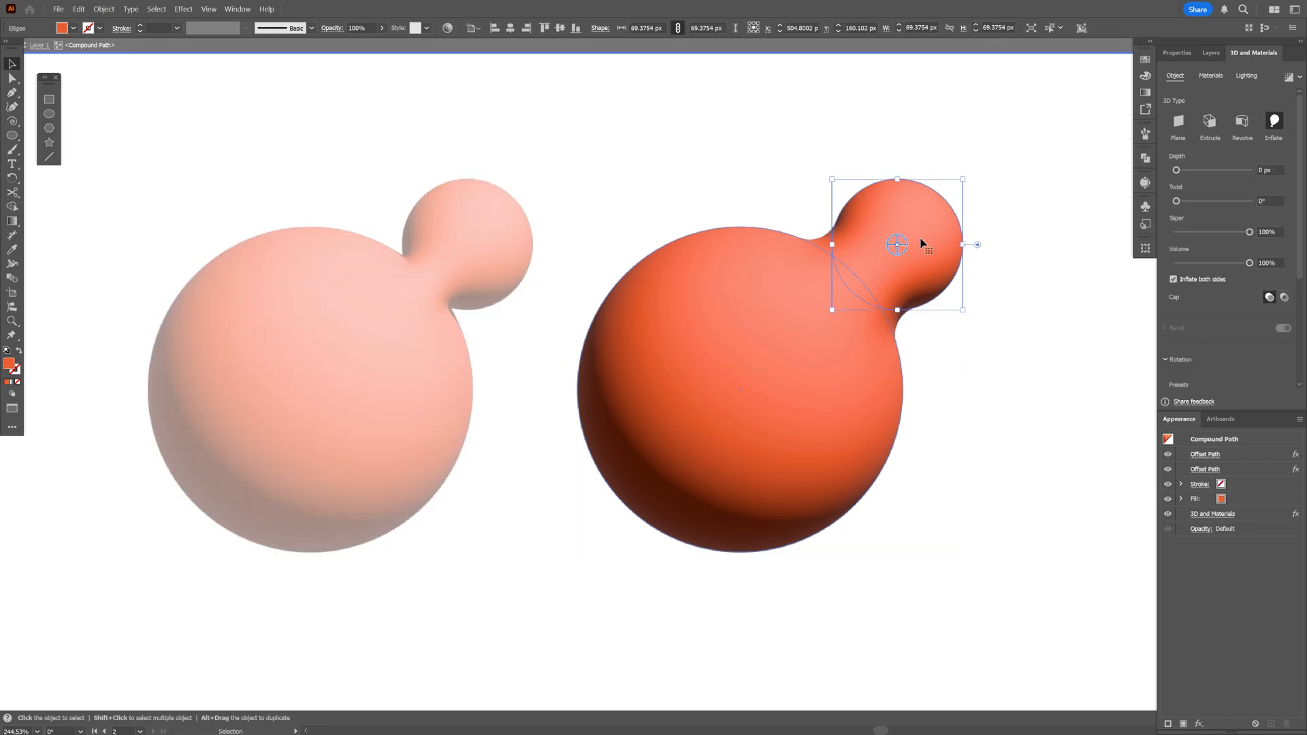